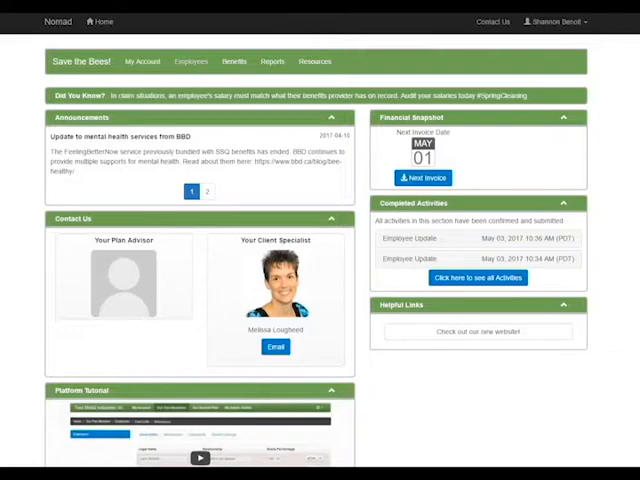
Go to the Employees page listing employees by name.
{"action": "left_click", "coordinate": [192, 60]}
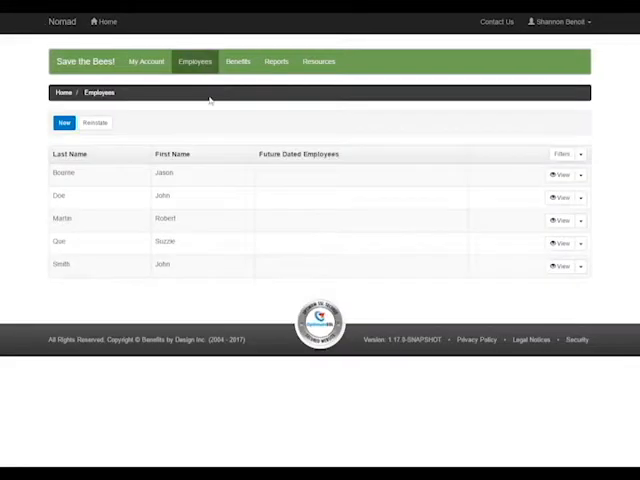
{"action": "mouse_move", "coordinate": [260, 178]}
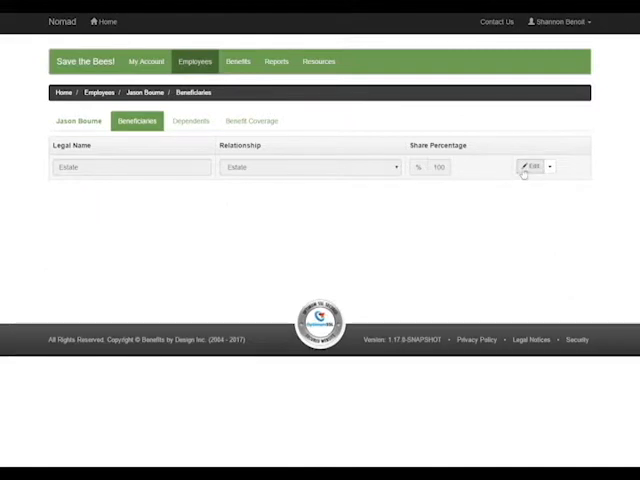
Edit the Estate beneficiary entry and set its relationship to Mother.
{"action": "left_click", "coordinate": [532, 166]}
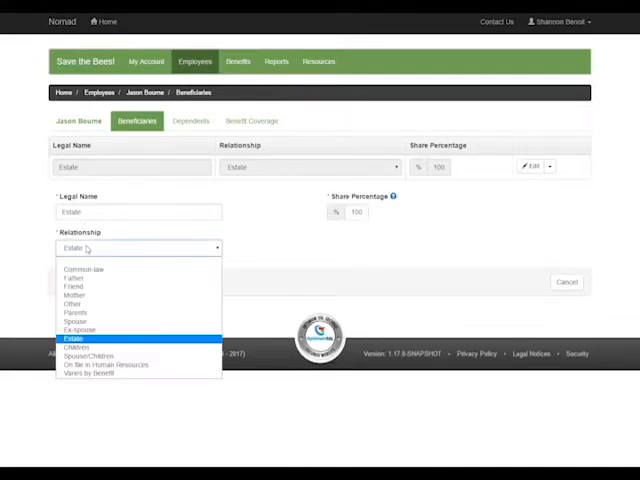
{"action": "left_click", "coordinate": [74, 296]}
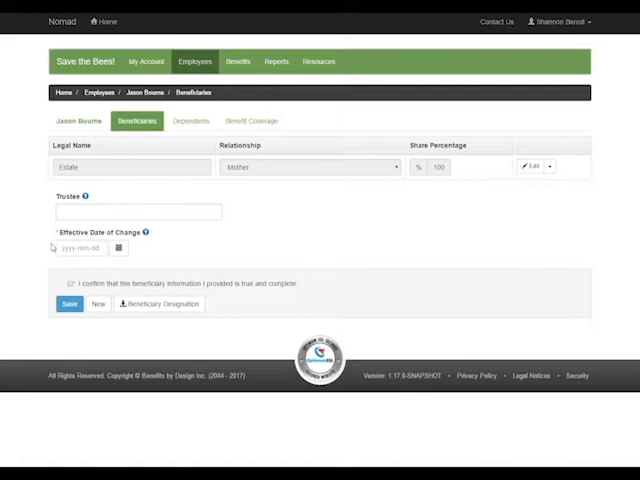
Set the effective date of change and generate the Beneficiary Designation form for download.
{"action": "left_click", "coordinate": [116, 246]}
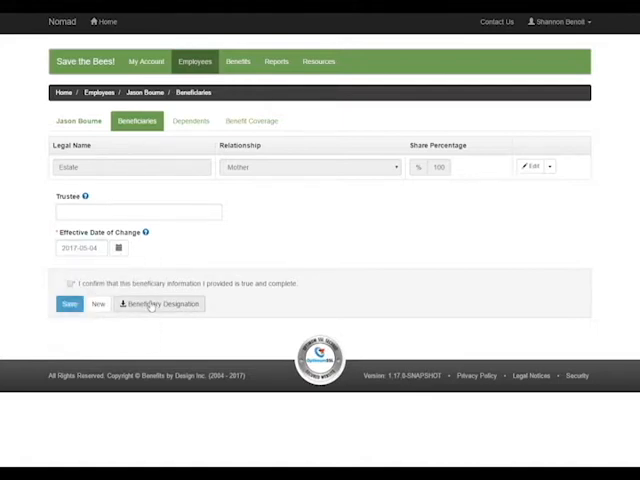
{"action": "left_click", "coordinate": [68, 304]}
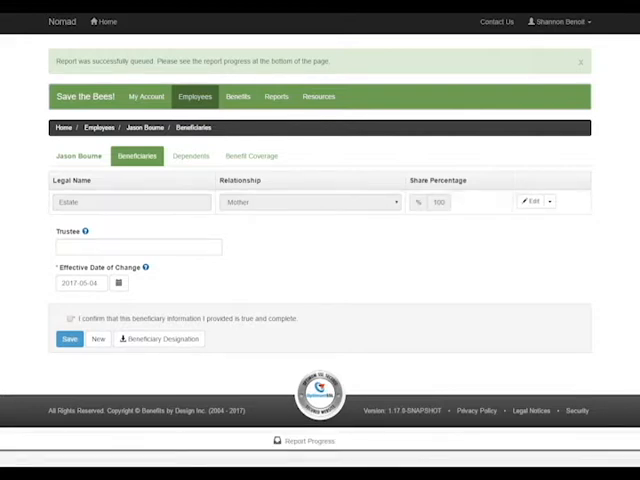
Save the updated beneficiary designation on the form.
{"action": "left_click", "coordinate": [160, 340]}
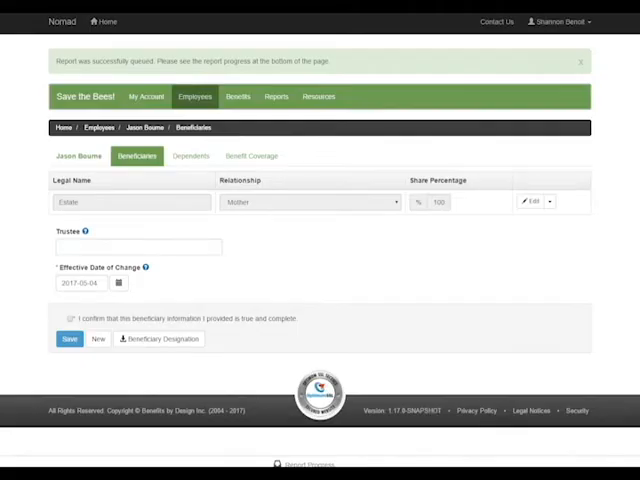
{"action": "left_click", "coordinate": [68, 340]}
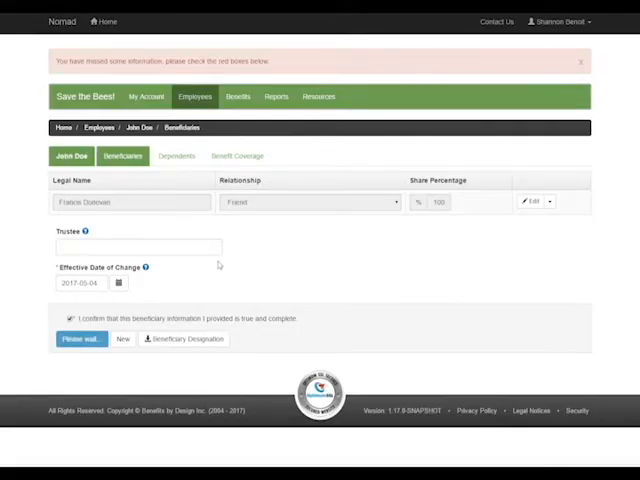